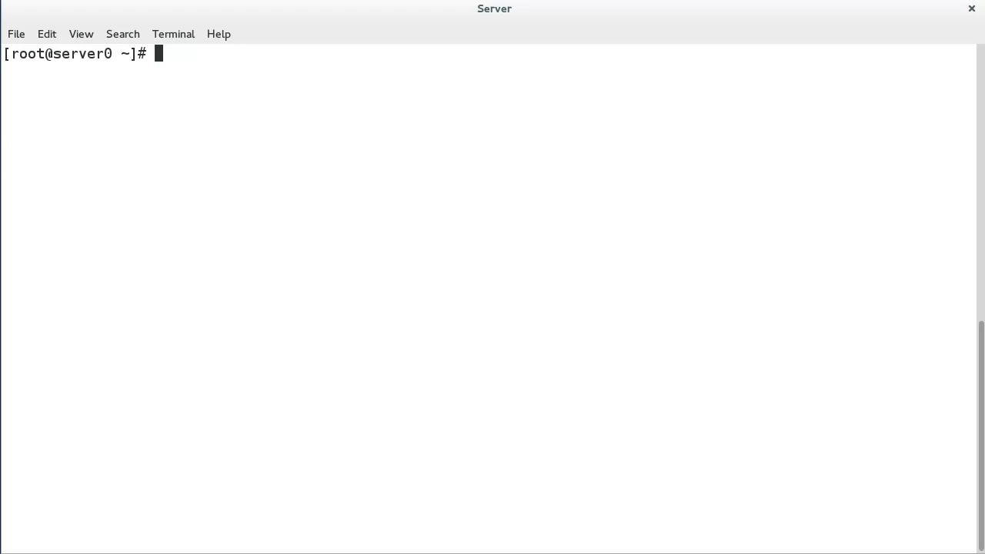
Step: Run pvdisplay to list /dev/vda2 and /dev/vdb in vg-alpha, then stage pvdisplay /dev/vdb
{"action": "type", "text": "pvdisplay"}
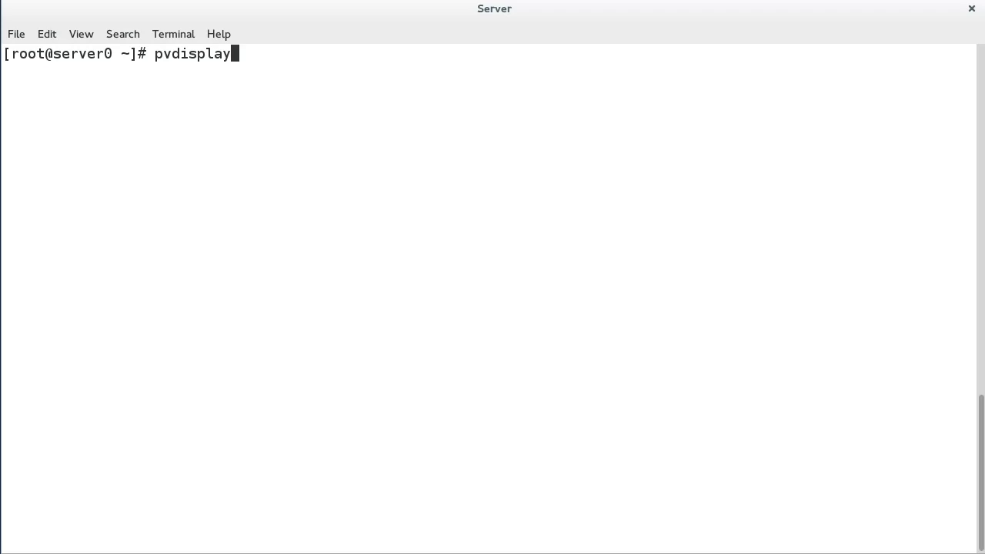
{"action": "key", "text": "Return"}
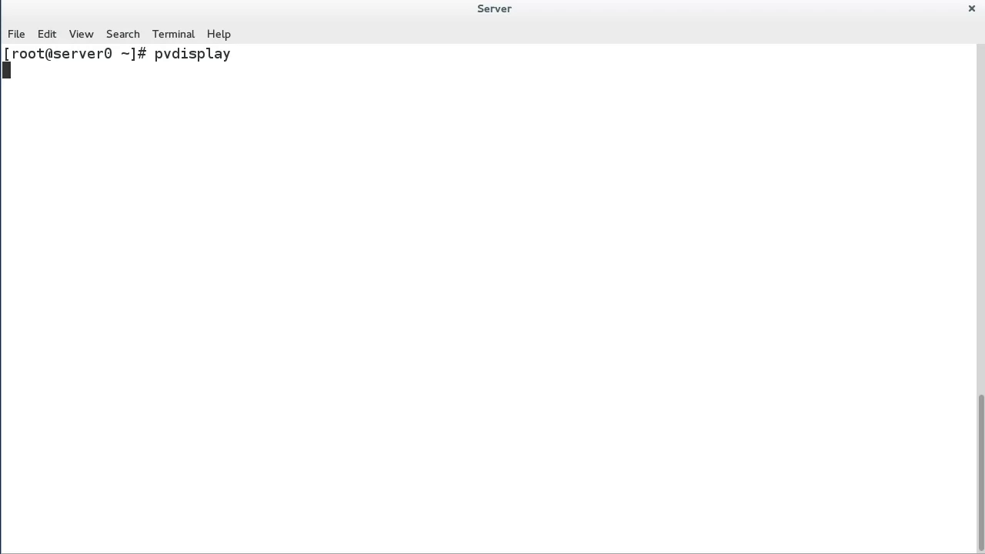
{"action": "key", "text": "Return"}
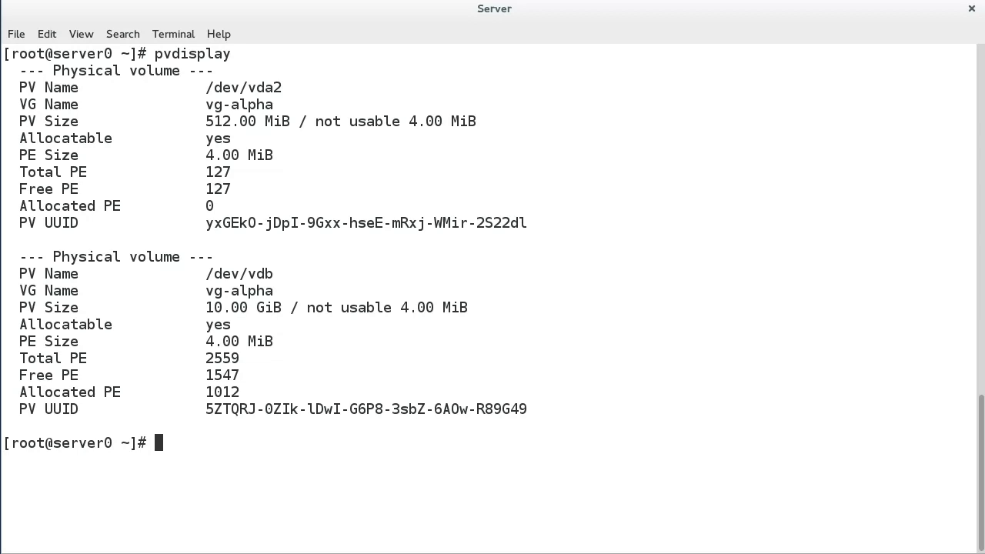
{"action": "type", "text": "pvdisplay /dev/vdb"}
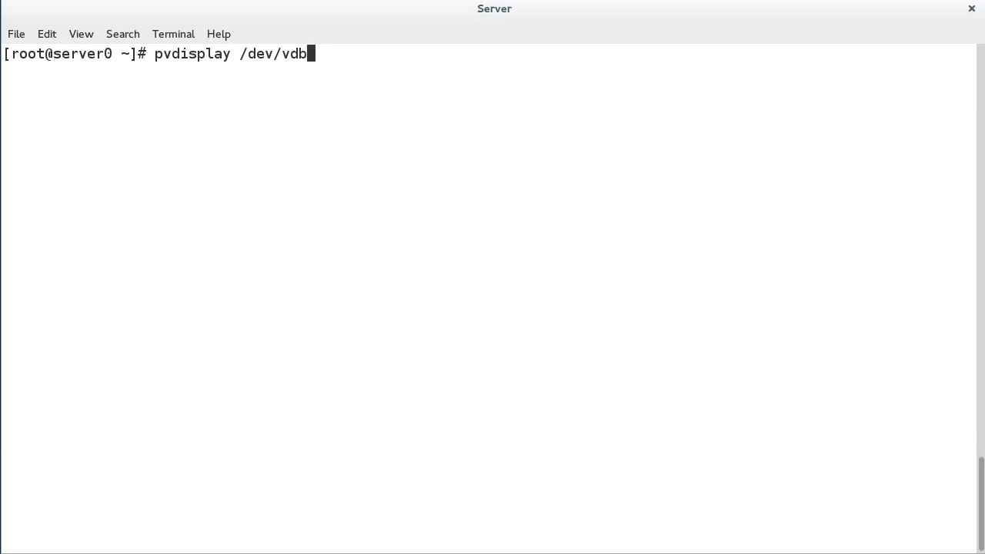
Step: Run pvdisplay /dev/vdb to show that volume alone, then stage a vgdisplay command
{"action": "key", "text": "Return"}
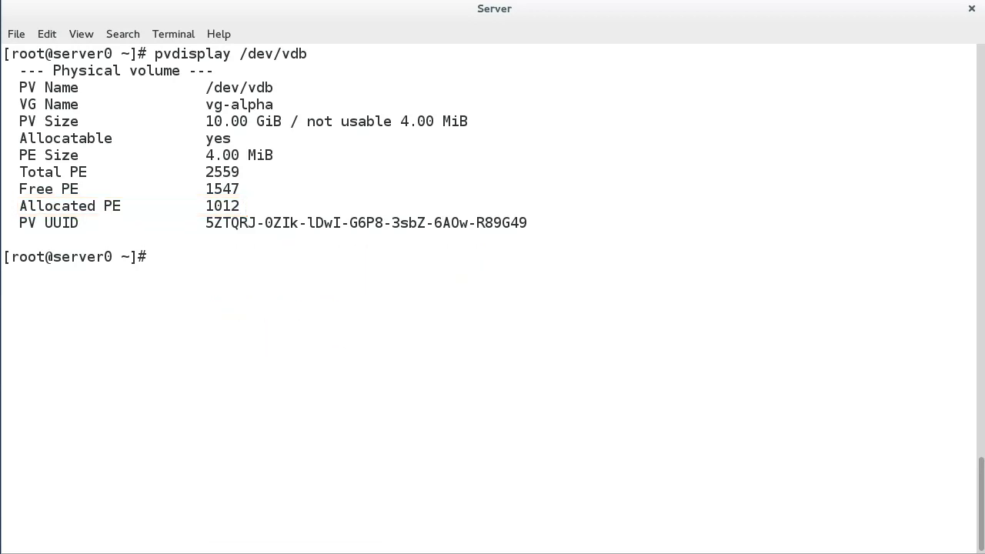
{"action": "type", "text": "vgdisplay"}
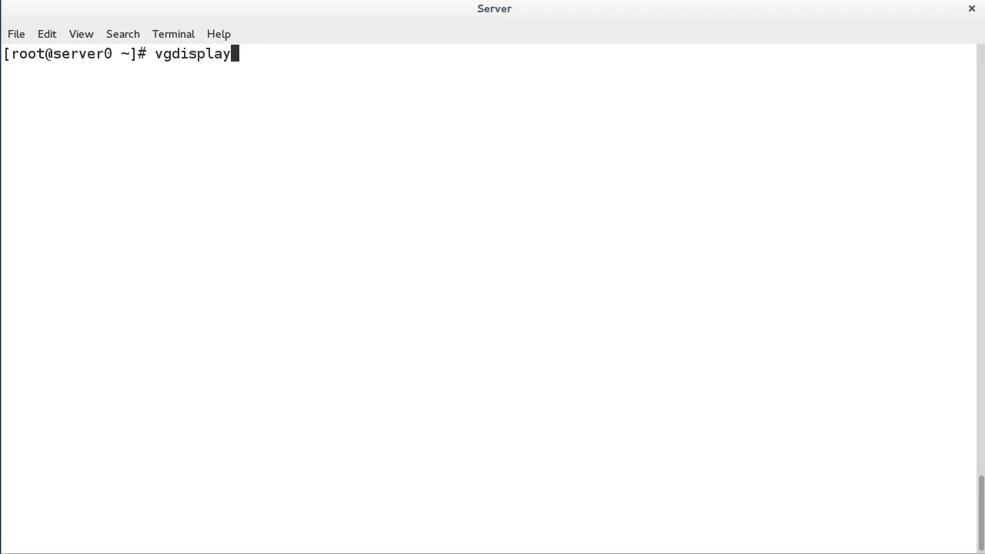
Step: Run vgdisplay to show vg-alpha's allocated and free extents, then stage an lvdisplay command
{"action": "key", "text": "Return"}
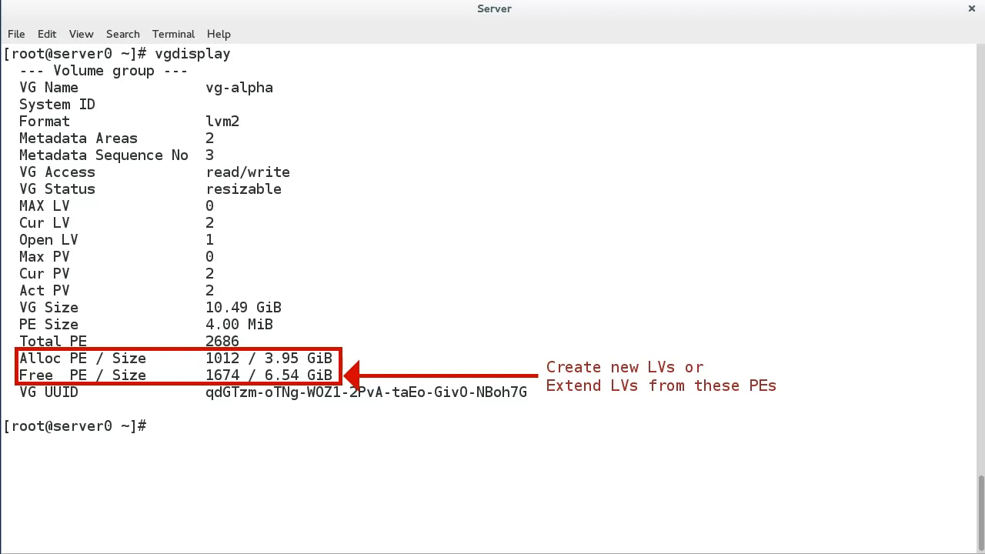
{"action": "type", "text": "lvdisplay"}
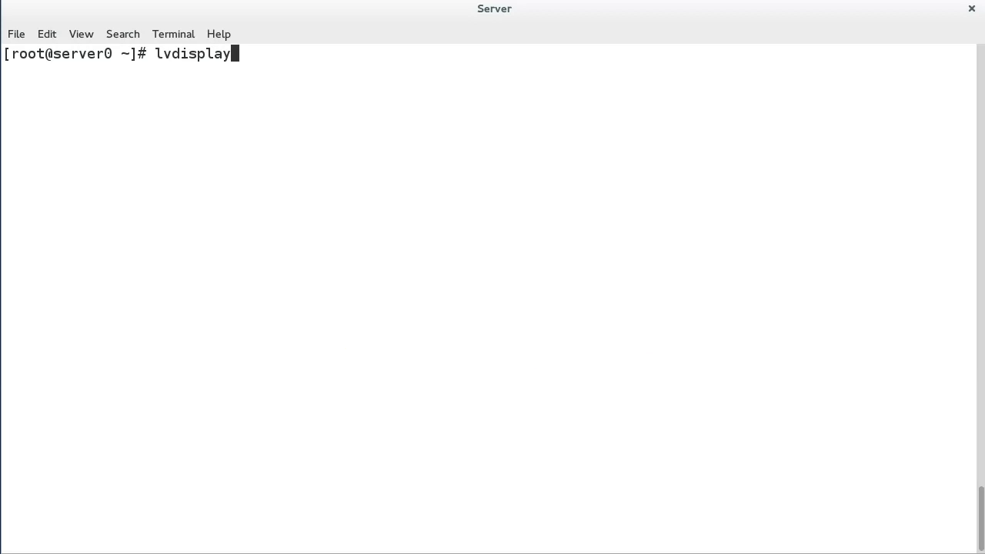
Step: List all logical volumes, then show /dev/vg-alpha/hercules alone, a 2.00 GiB volume
{"action": "key", "text": "Return"}
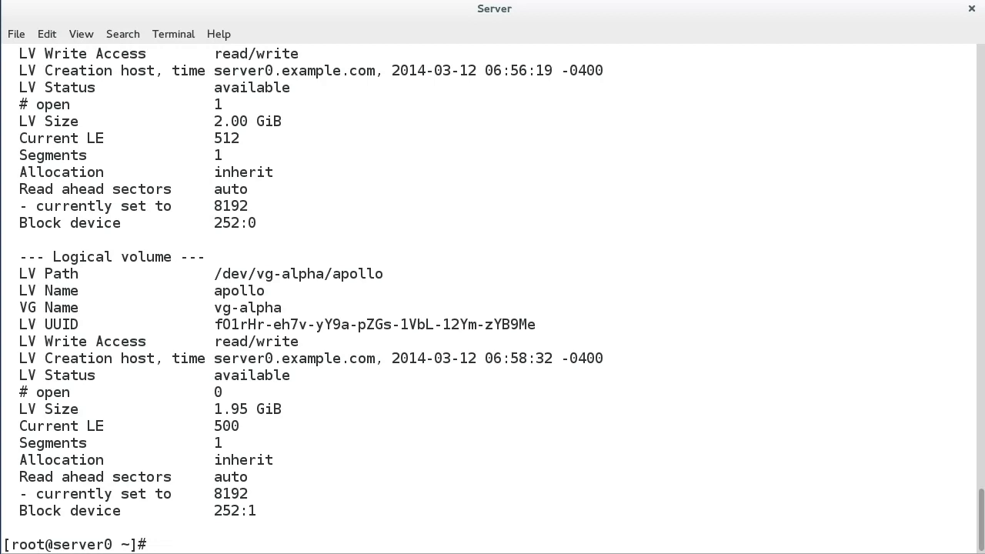
{"action": "type", "text": "lvdisplay /dev/vg-alpha/hercules"}
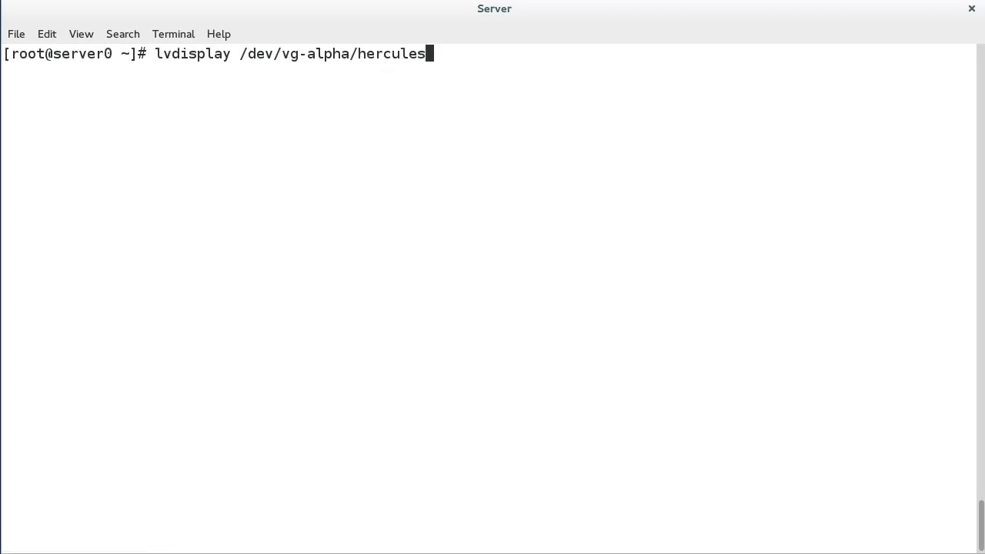
{"action": "key", "text": "Return"}
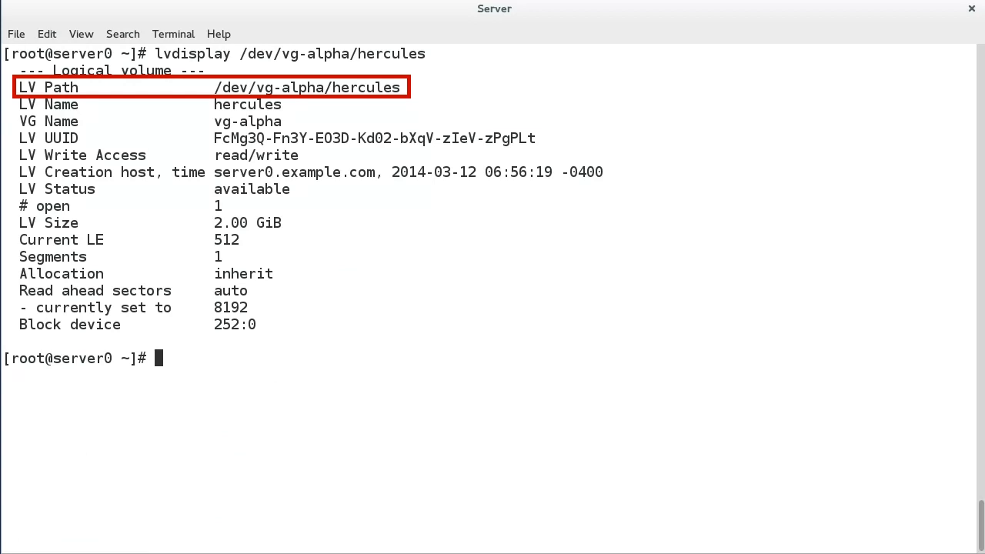